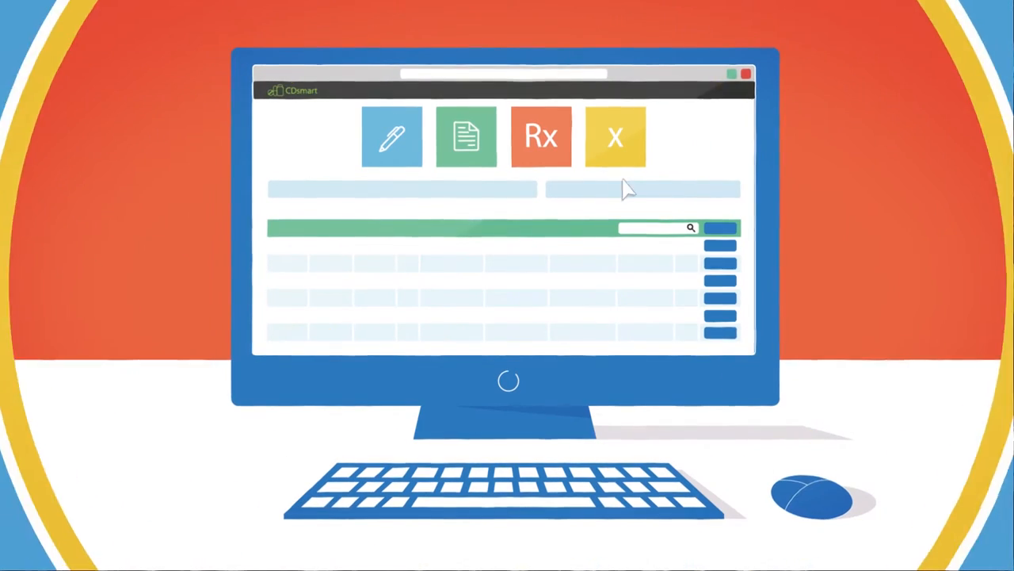
{"action": "left_click", "coordinate": [466, 136]}
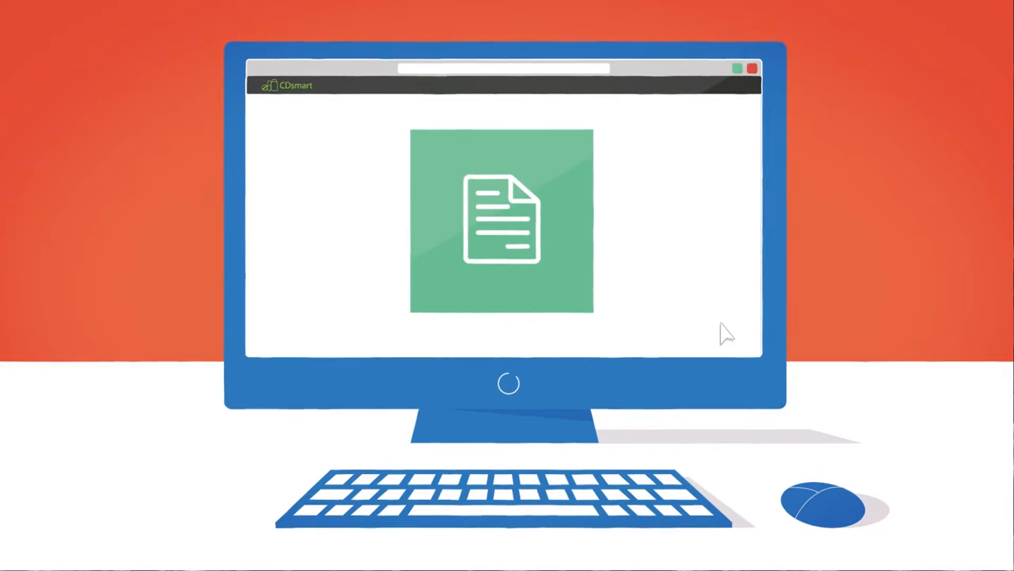